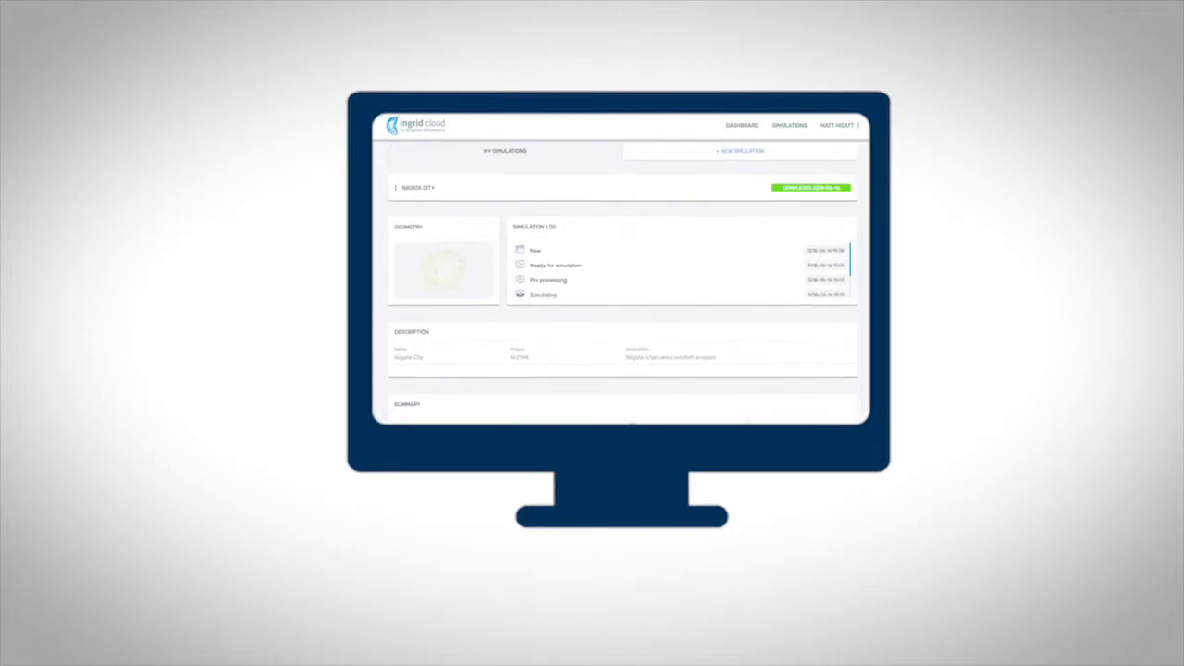
scroll("down", 3)
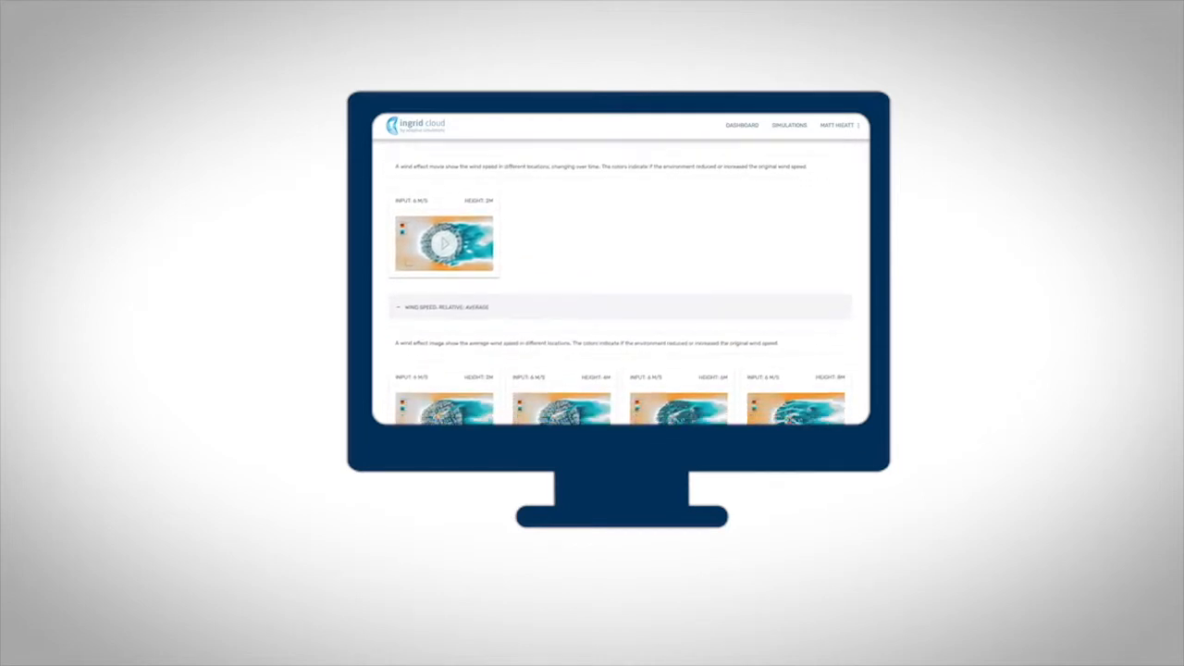
scroll("down", 3)
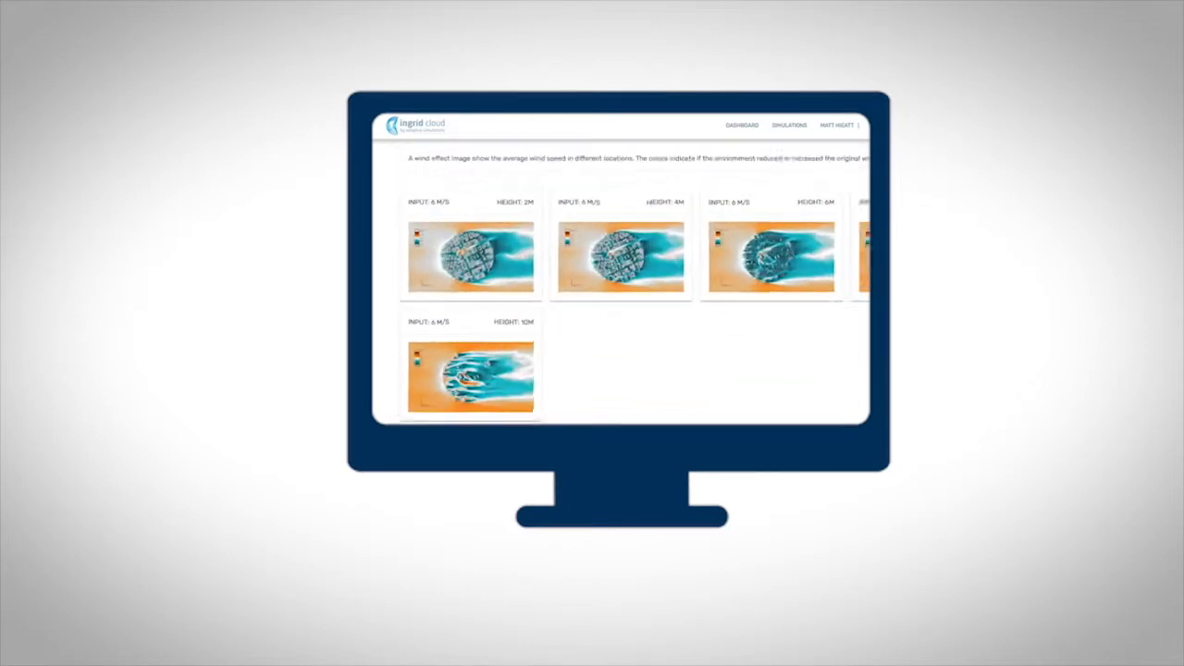